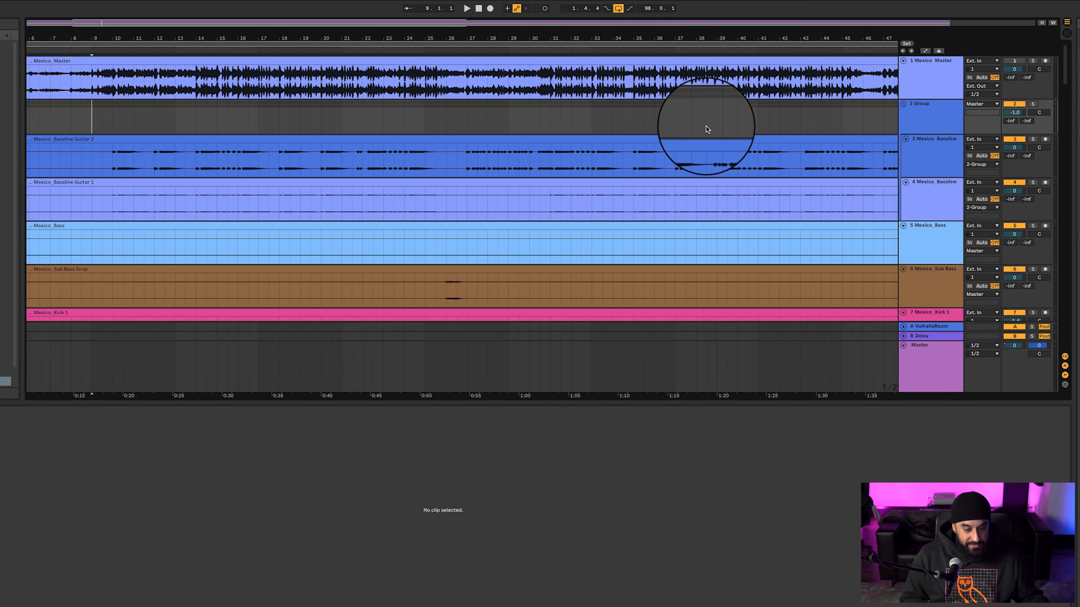
Play the song from the start while the Baseline Guitar 2 chain is shown
click(466, 7)
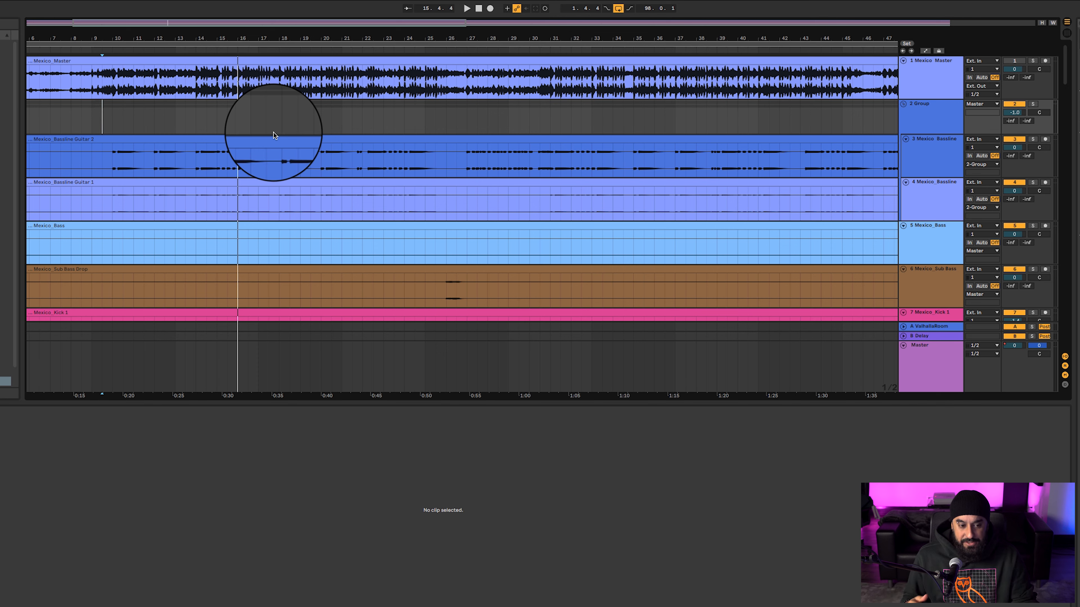
mouse_move(888, 217)
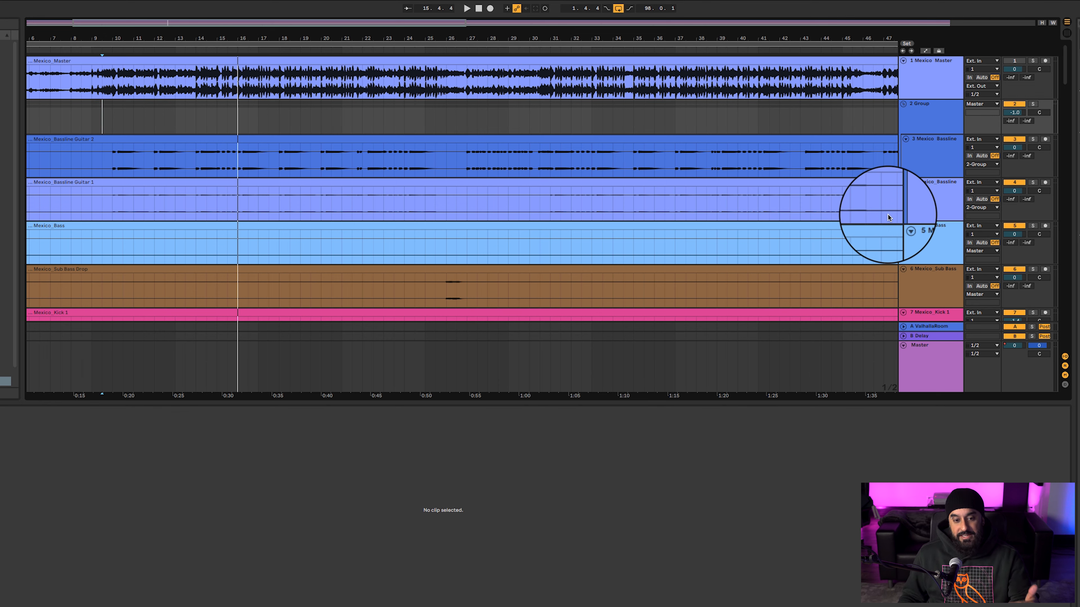
mouse_move(895, 215)
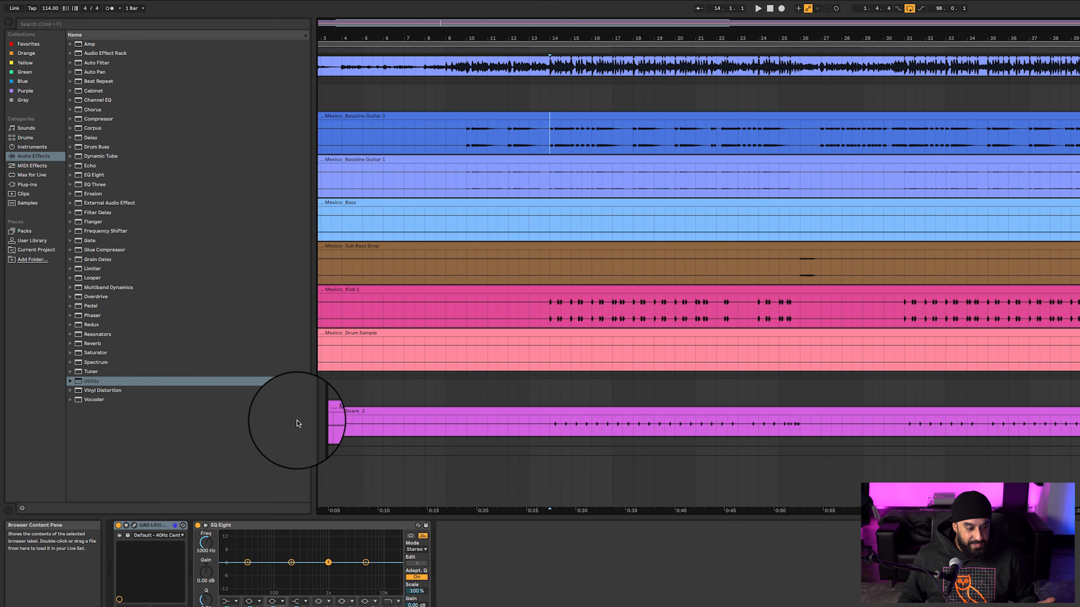
Bring up the VOG plugin, then the dbx 160 compressor on Mexico_Kick 1
click(135, 525)
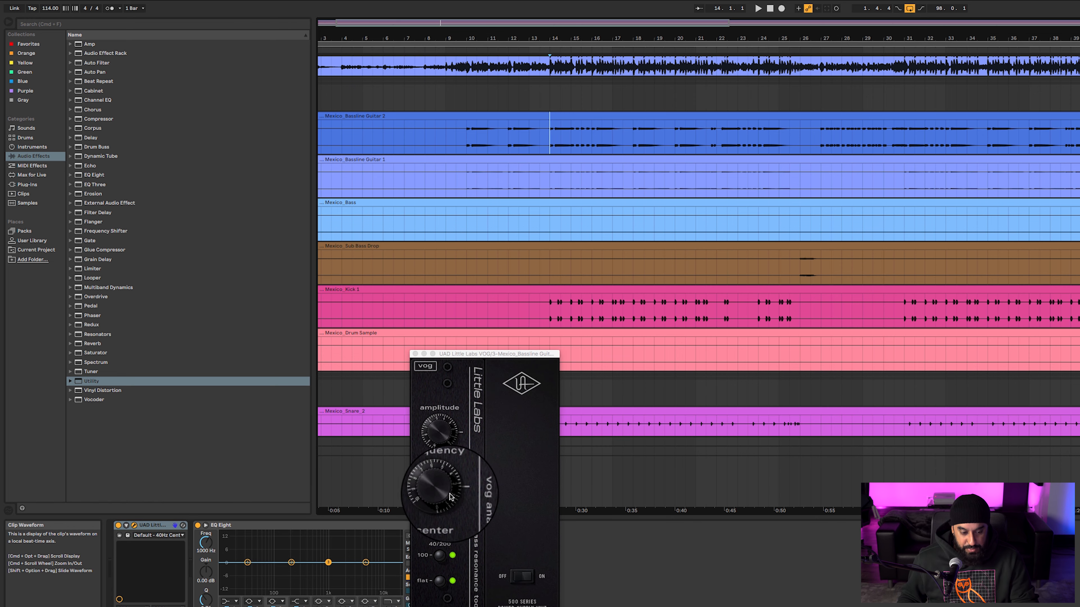
click(415, 353)
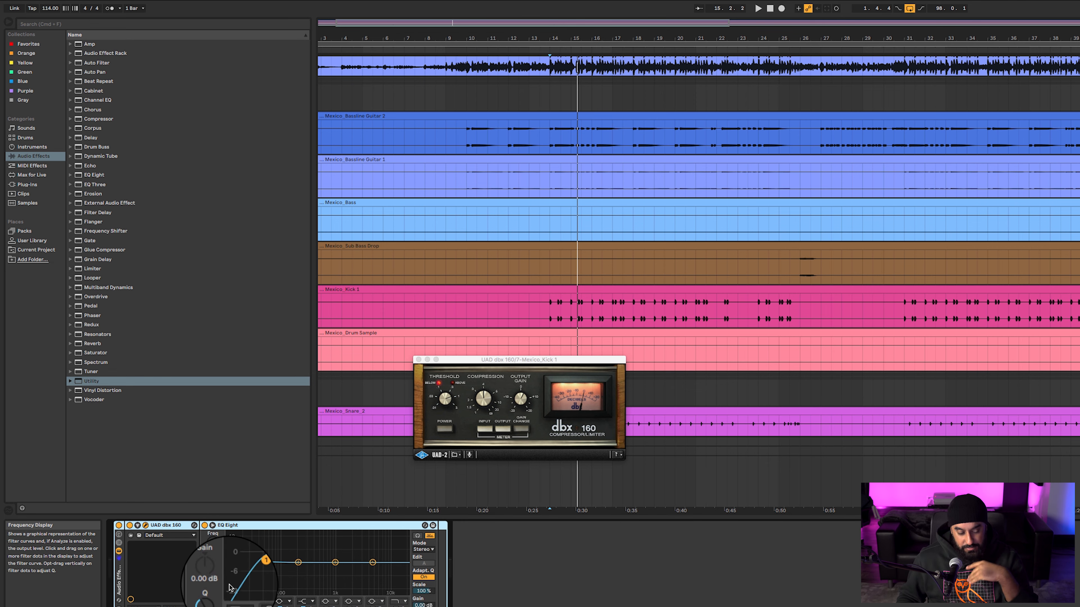
Close the compressor and return to the arrangement with the drum tracks
click(234, 524)
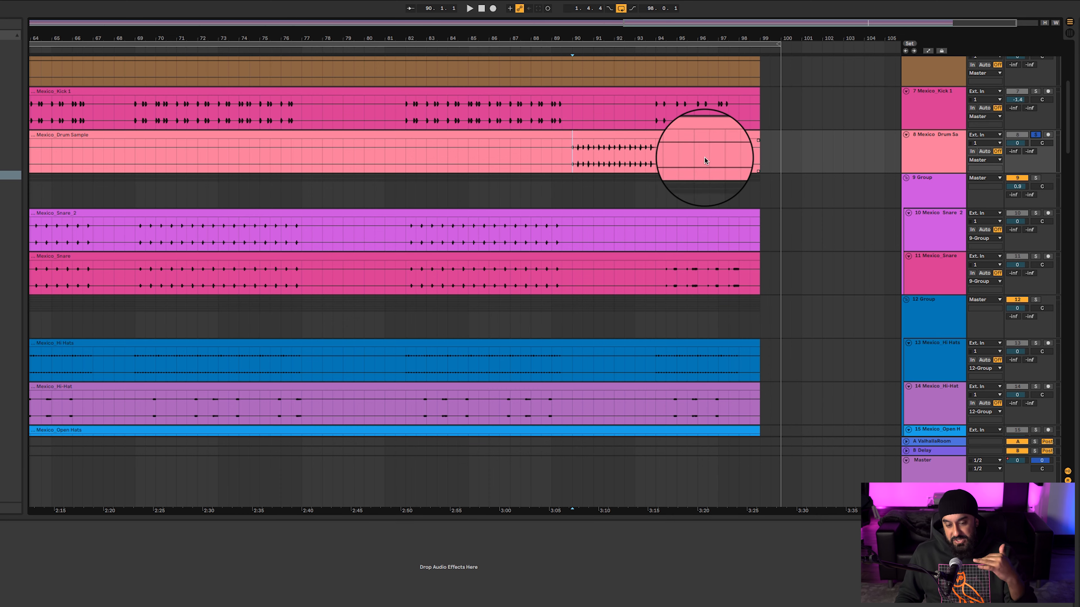
Select the Drum Sample clip and move to the percussion tracks holding RVox
click(469, 9)
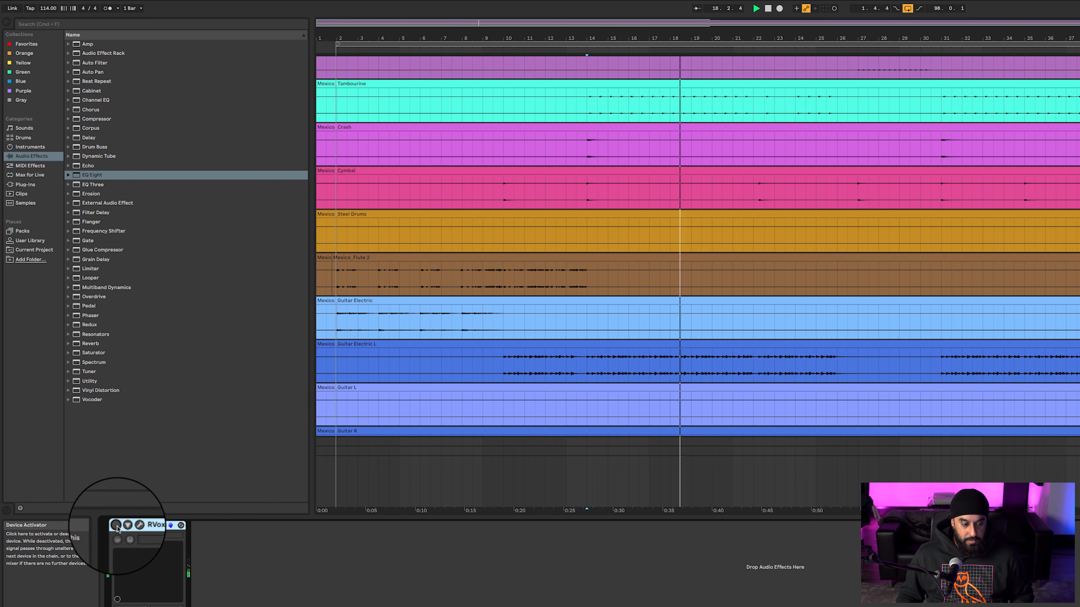
click(117, 524)
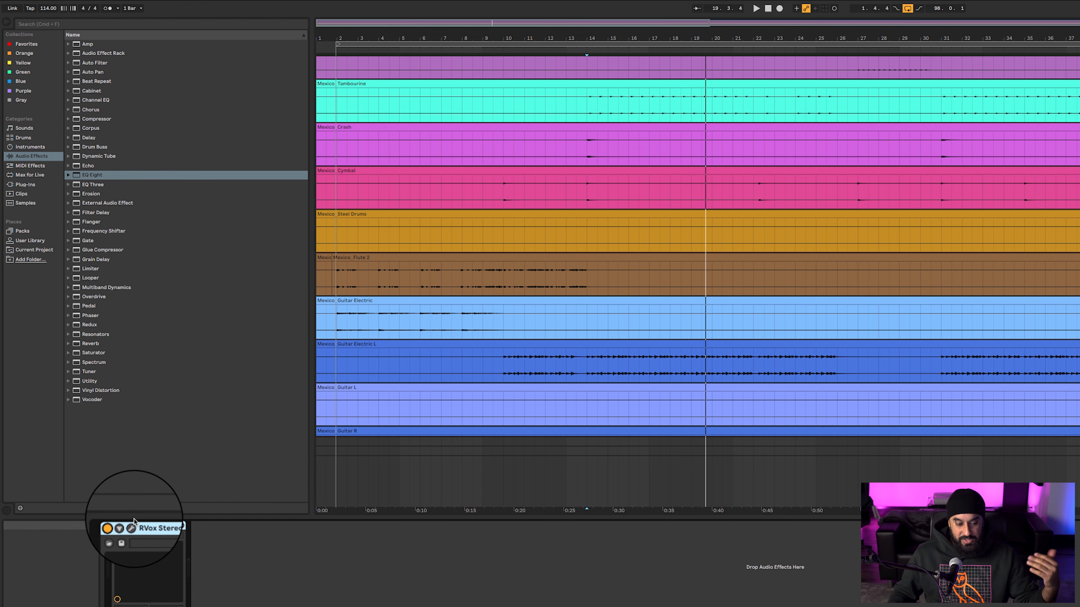
mouse_move(543, 341)
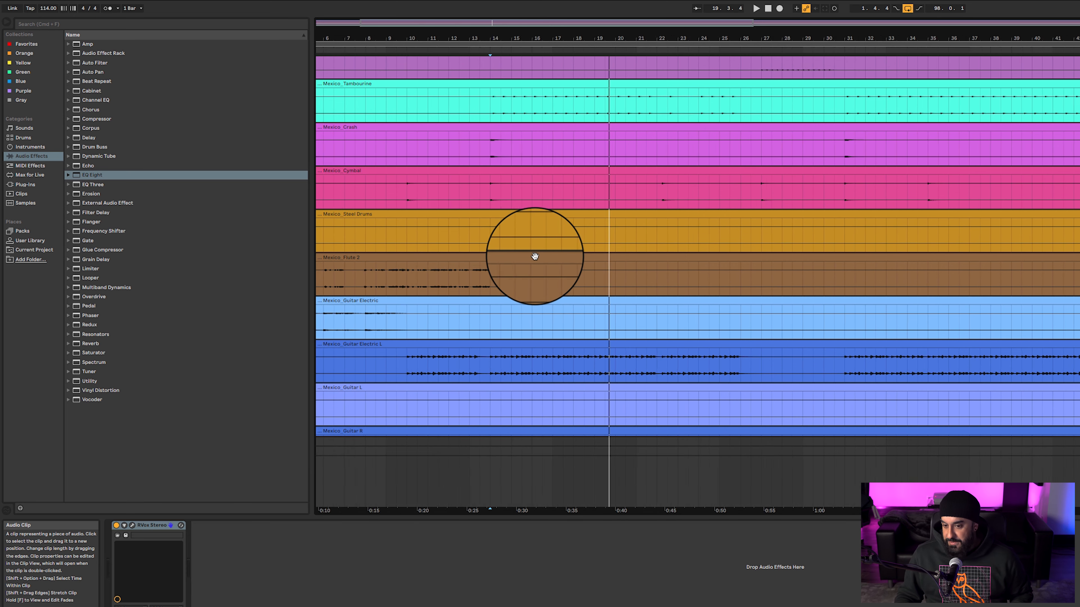
Move the Pro-MB window aside to see the crash, cymbal and guitar tracks
scroll(right, 3)
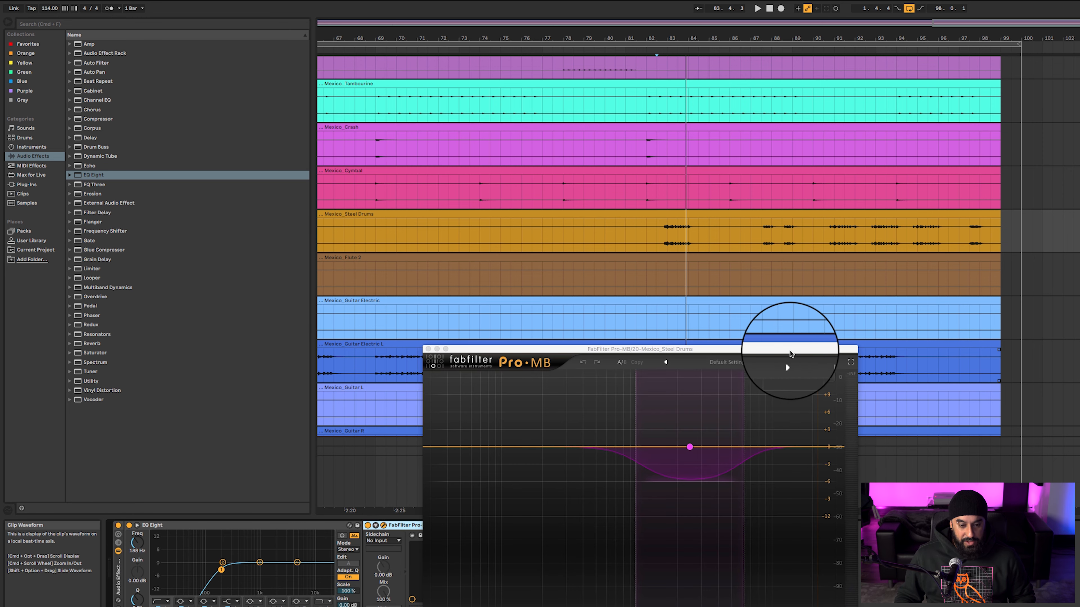
drag(641, 349, 971, 336)
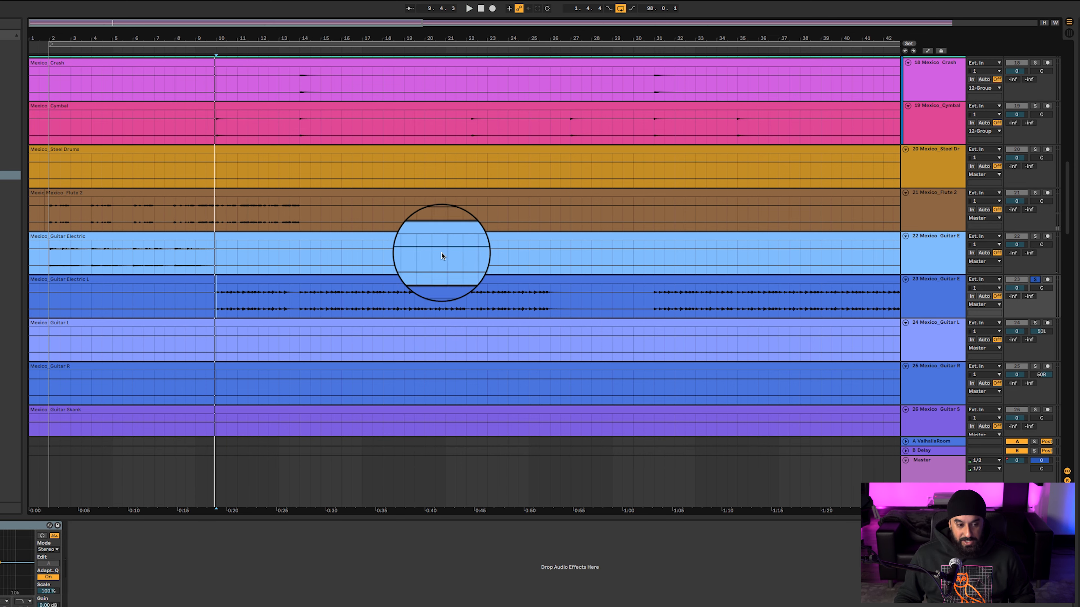
scroll(down, 3)
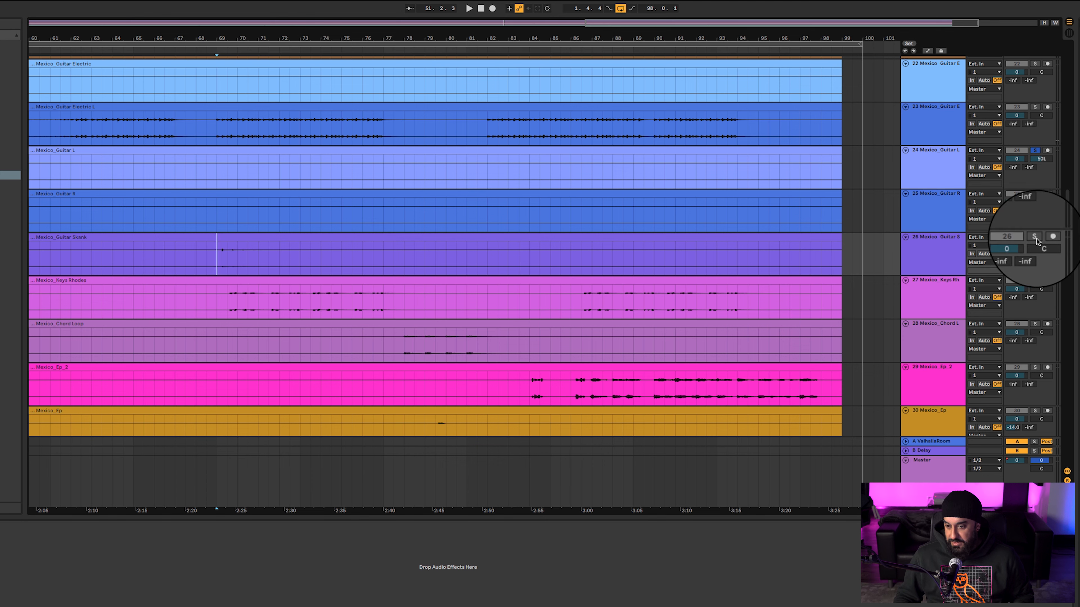
Solo the Spanish Sample track, then the Strings track, at the bottom of the arrangement
click(1034, 236)
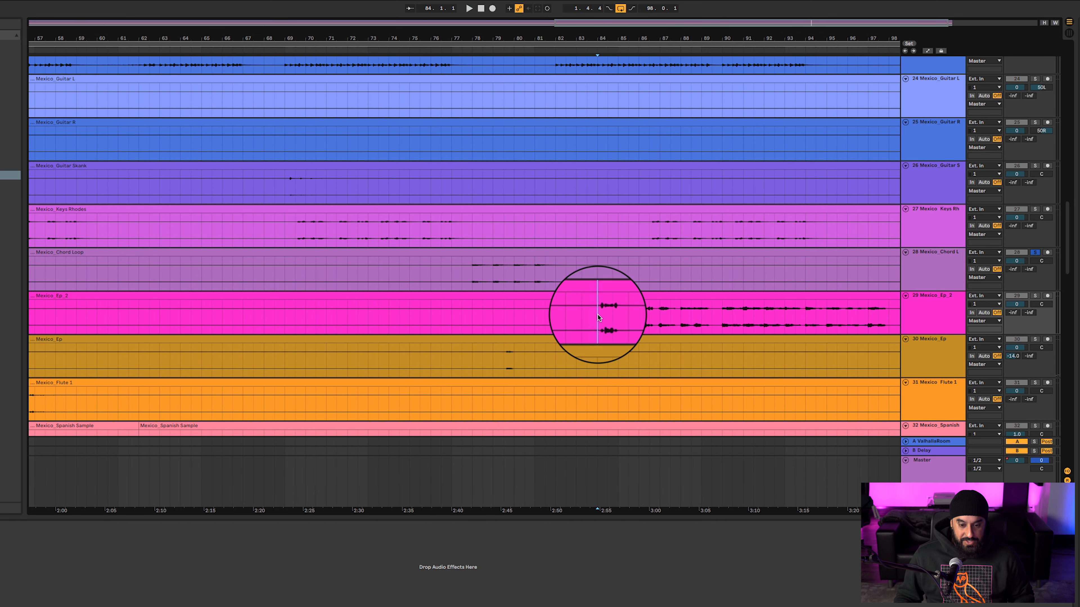
mouse_move(722, 322)
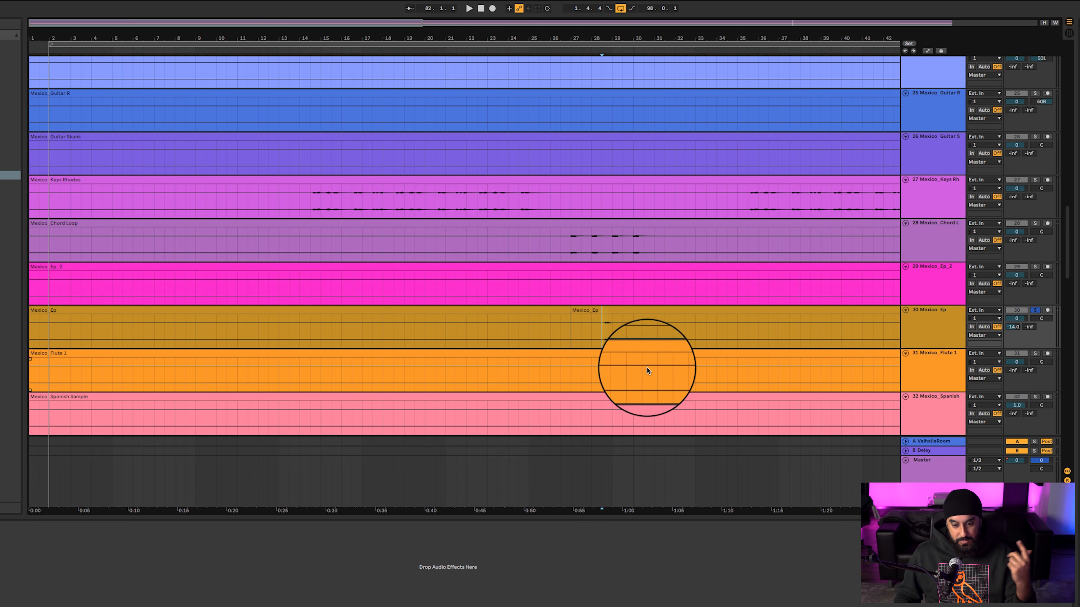
scroll(down, 3)
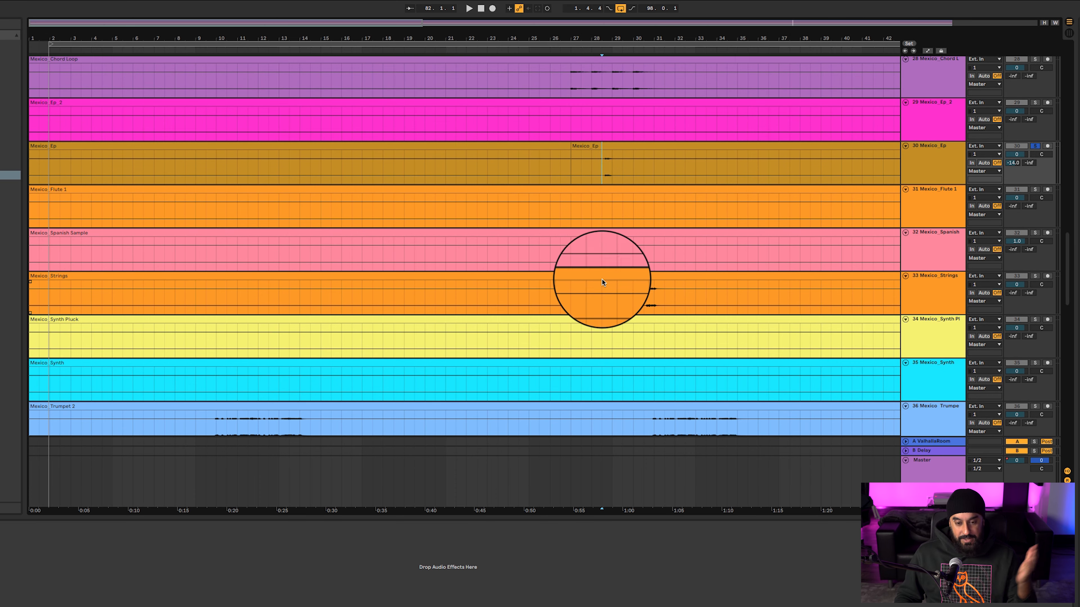
scroll(right, 3)
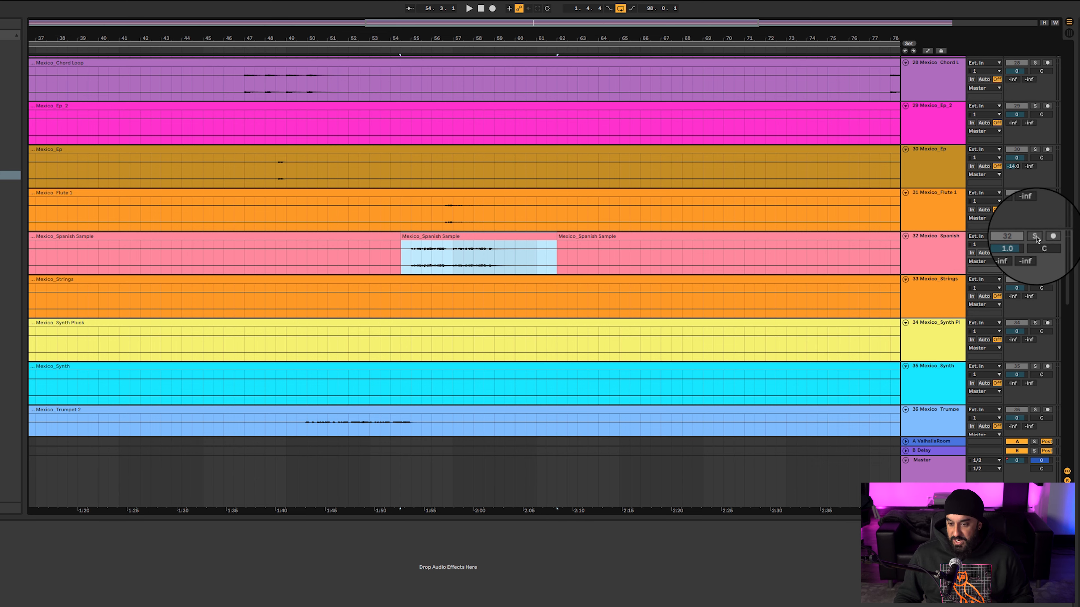
click(475, 255)
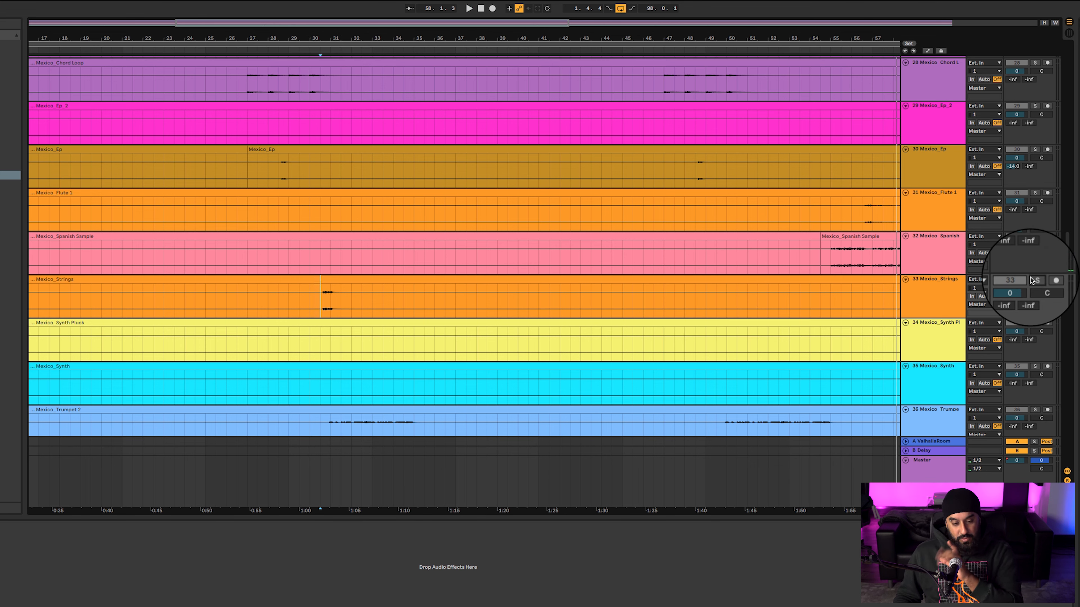
click(1033, 280)
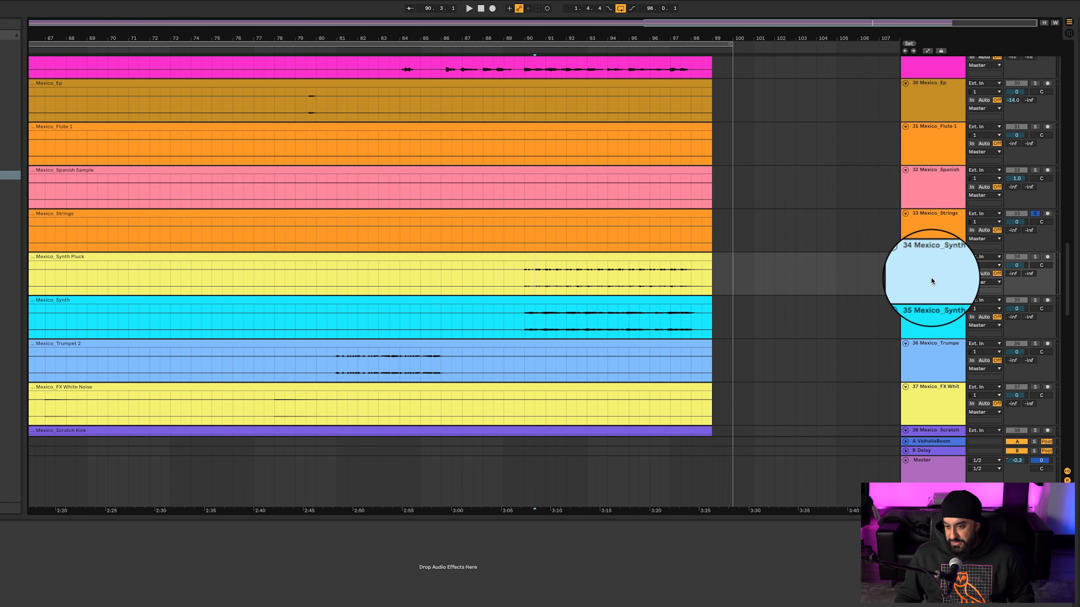
Restart playback and scroll down toward the Steel Drums track
click(469, 9)
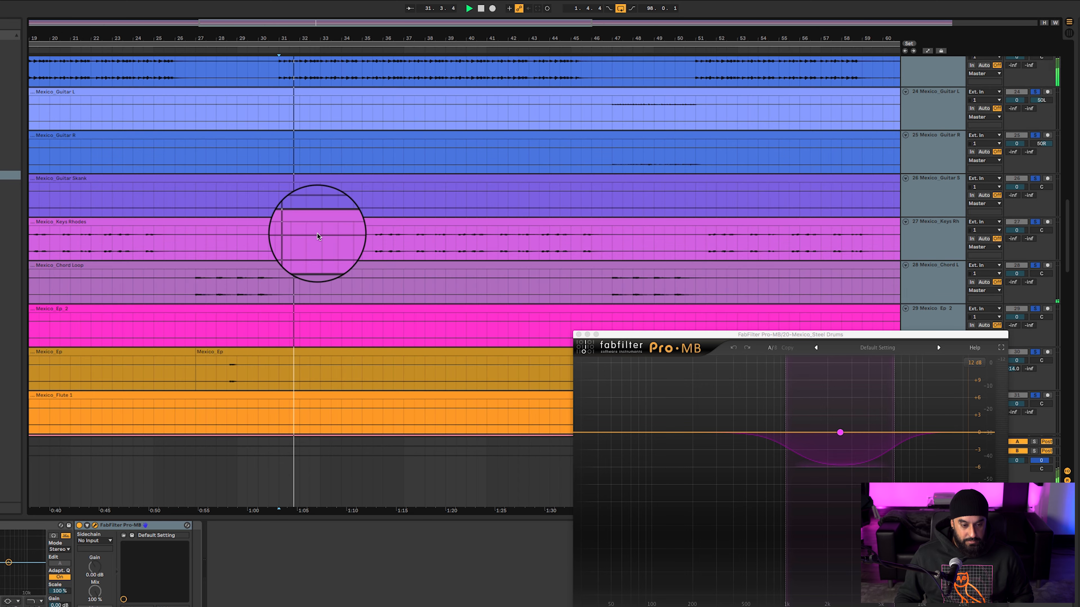
scroll(down, 3)
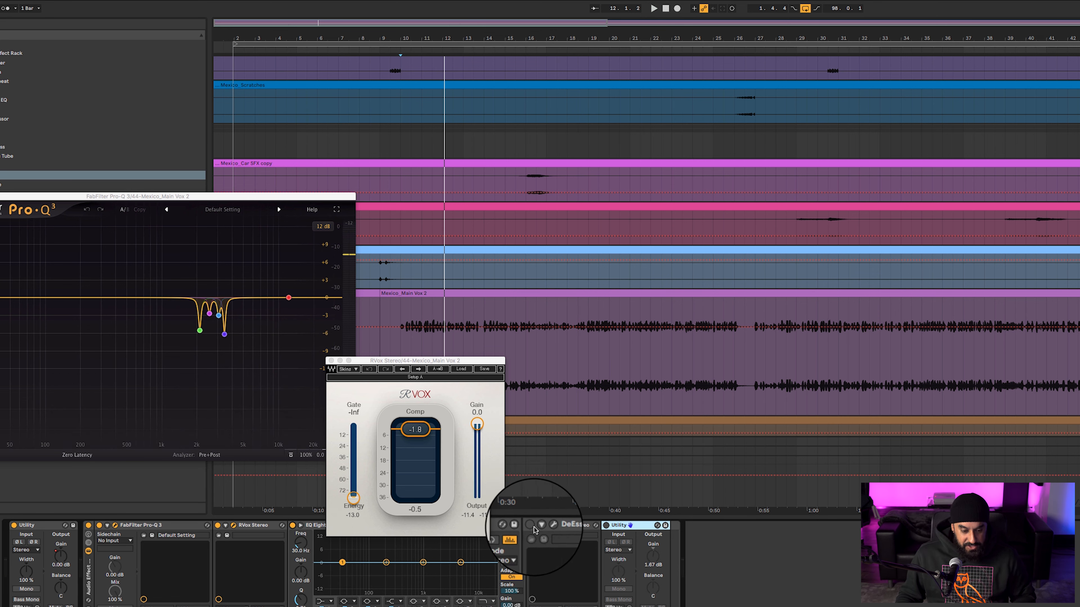
Show the DeEsser in the Main Vox 2 vocal chain
click(568, 525)
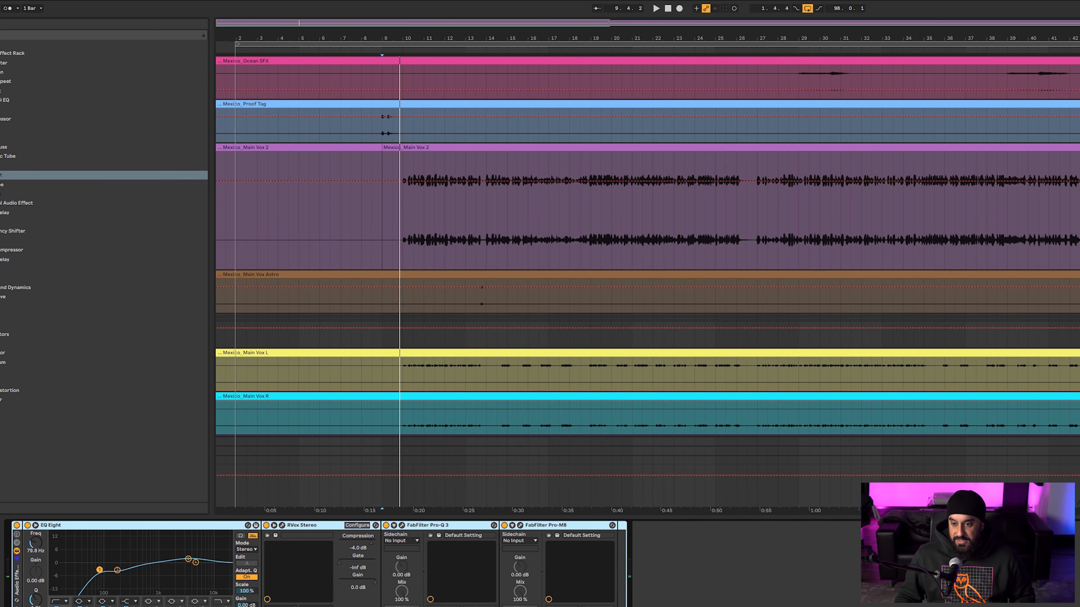
Scroll to the ad-lib vocal tracks and play the session from around bar 9
scroll(down, 3)
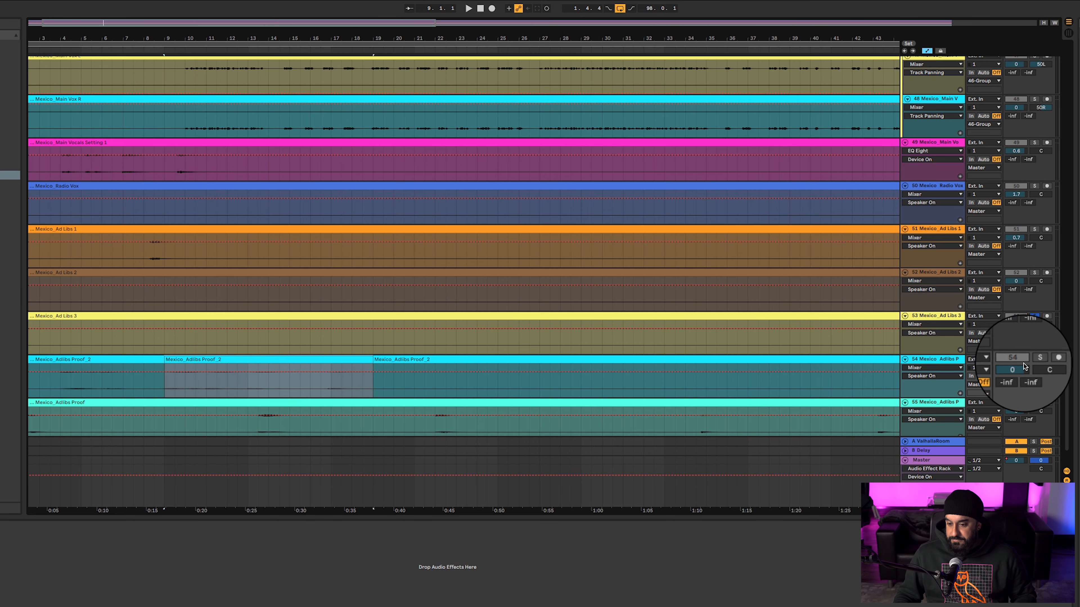
click(468, 9)
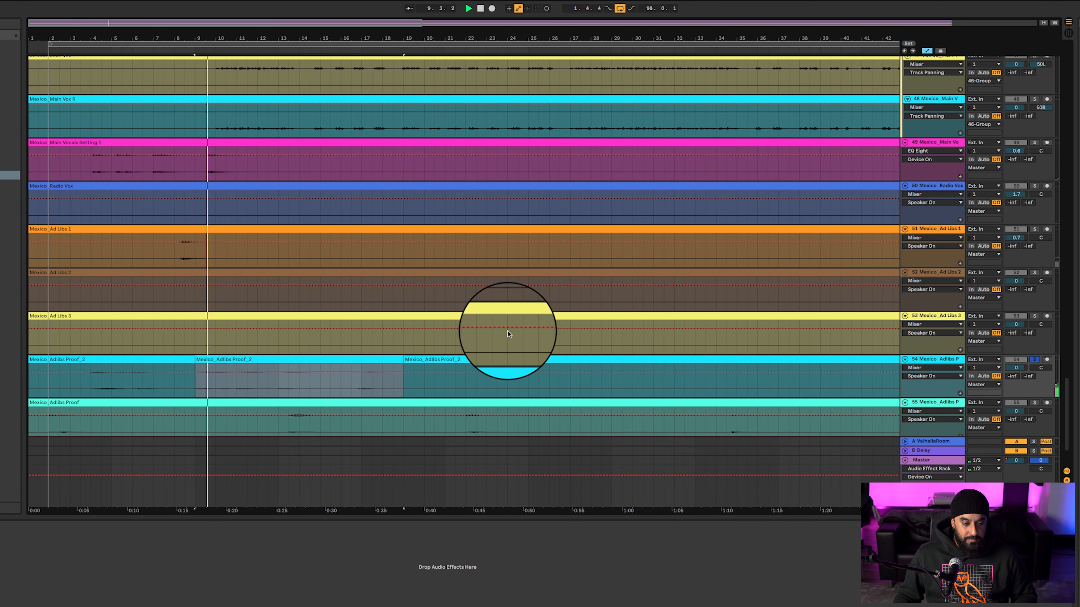
scroll(down, 3)
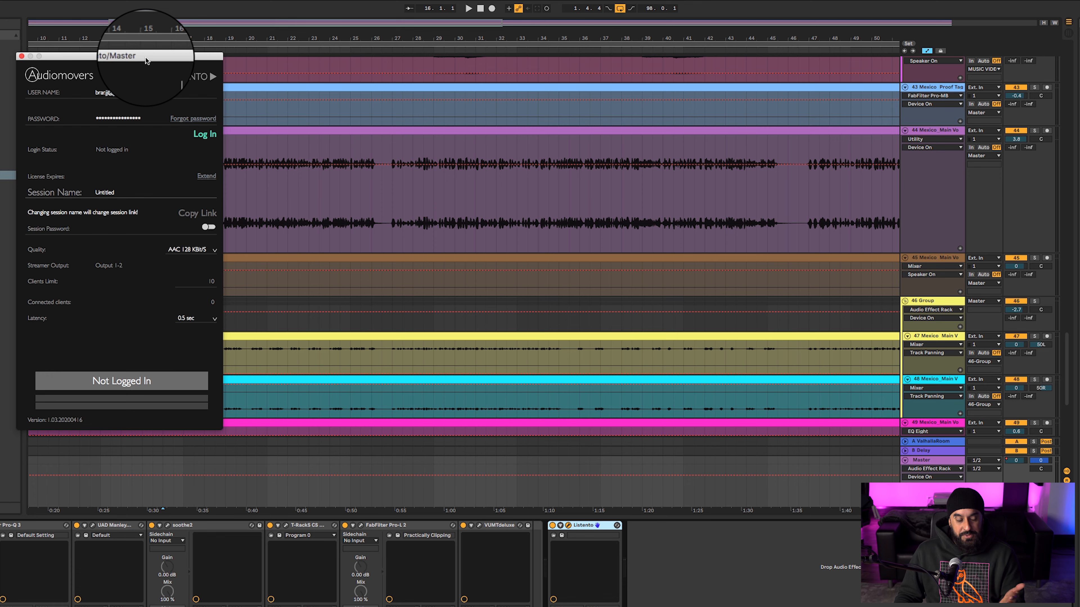
mouse_move(195, 116)
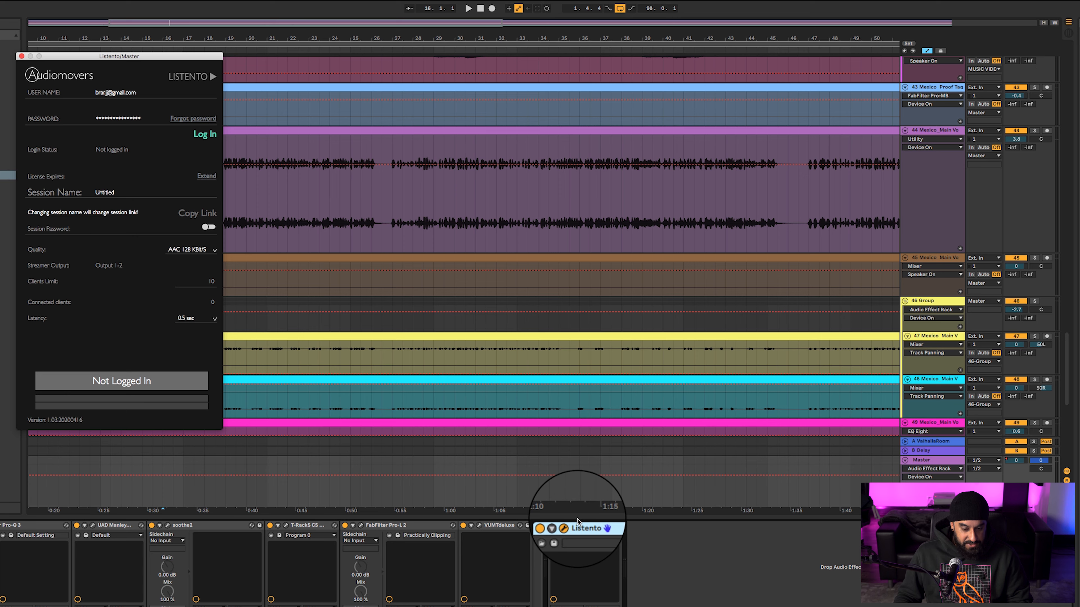
Open the bx_XL V2 limiter at the head of the master chain
click(21, 55)
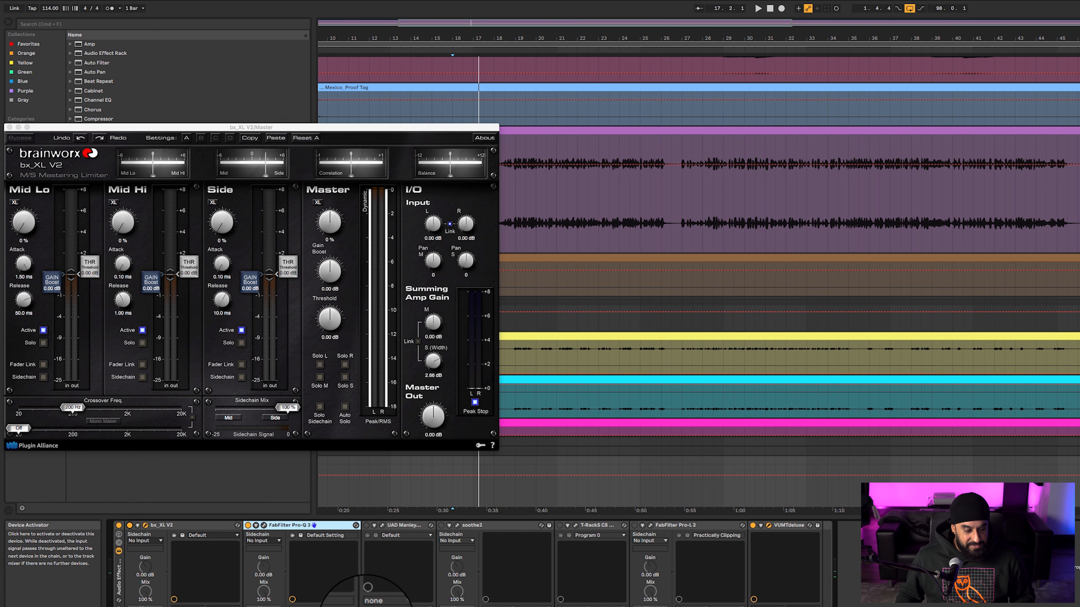
Bring up the bx_XL V2 M/S limiter at the start of the master chain
click(297, 525)
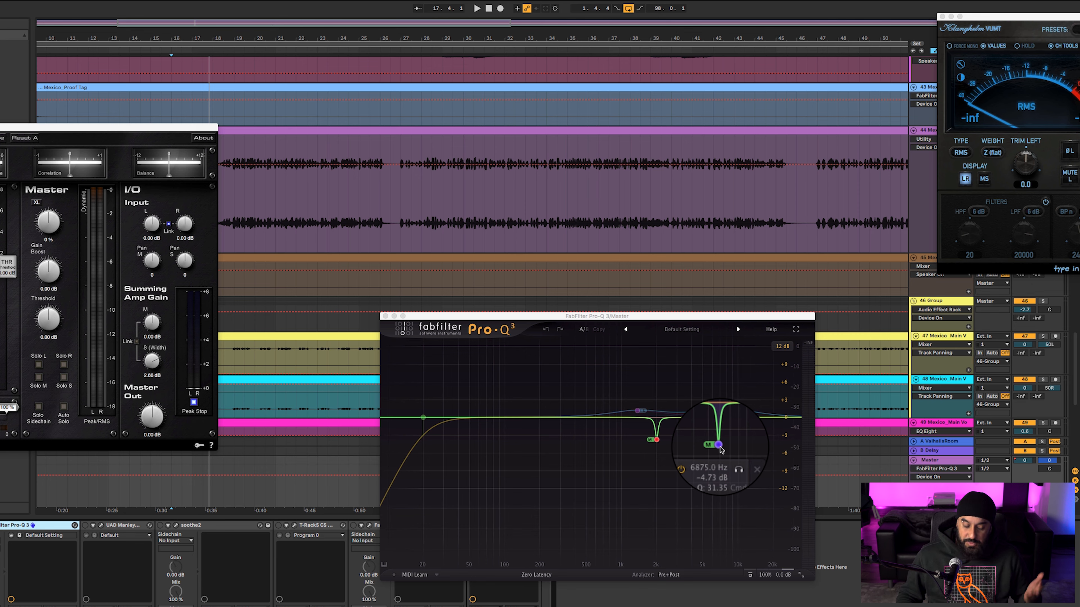
Show the master Pro-Q 3's gentle bell boosts near 1.3 kHz and 11.8 kHz
drag(718, 443, 632, 411)
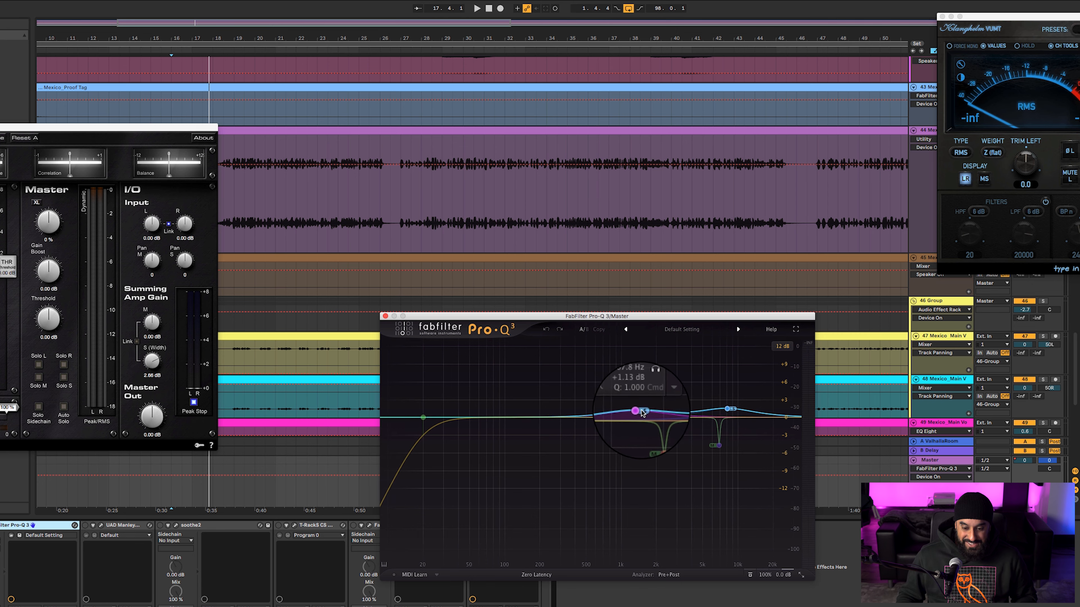
drag(632, 411, 737, 410)
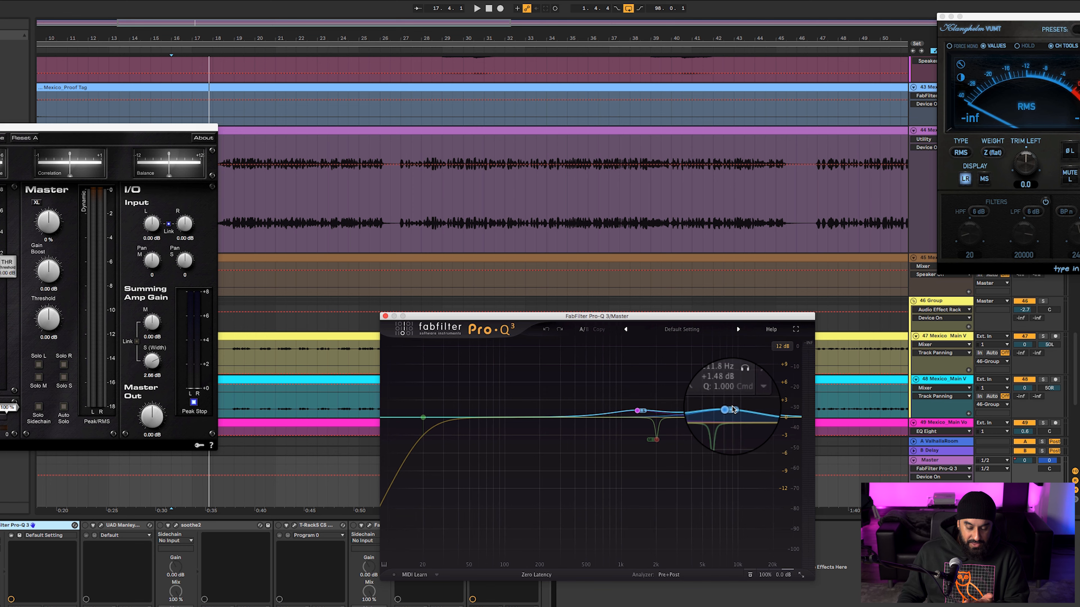
drag(738, 410, 731, 411)
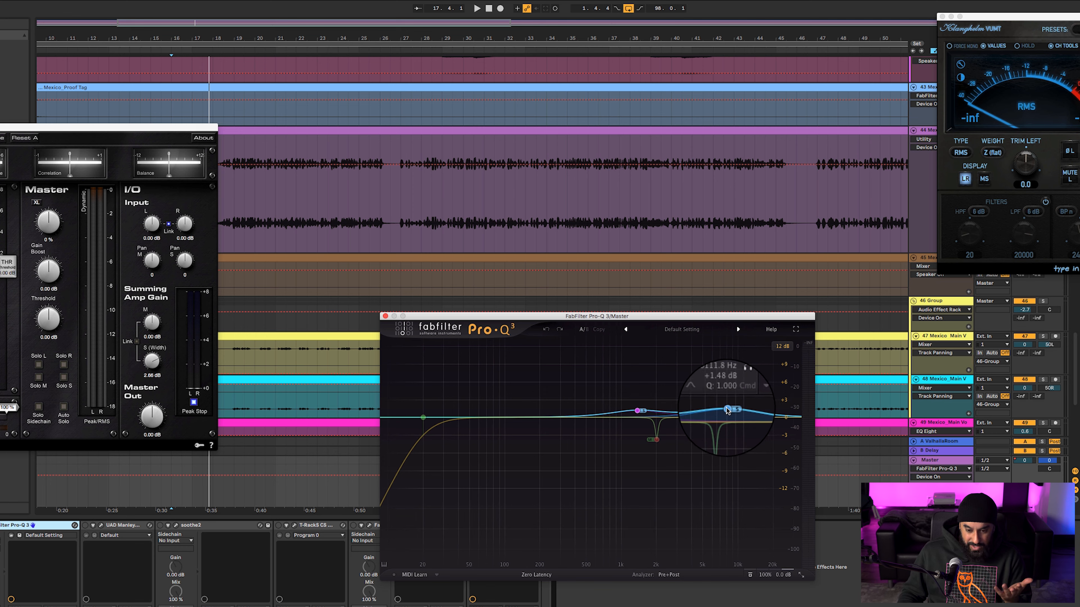
drag(733, 411, 637, 411)
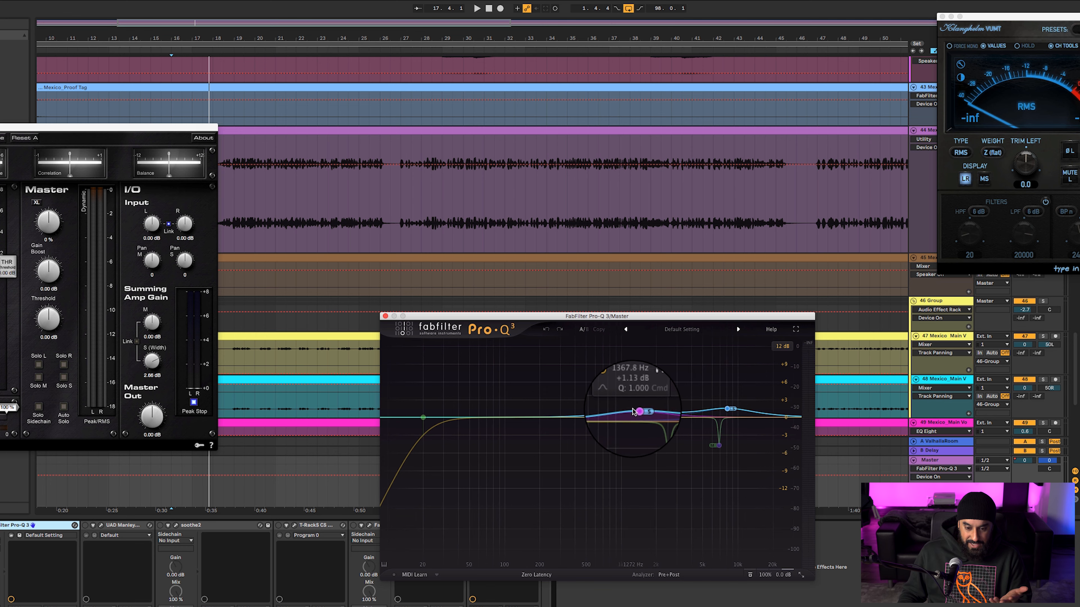
drag(638, 411, 653, 439)
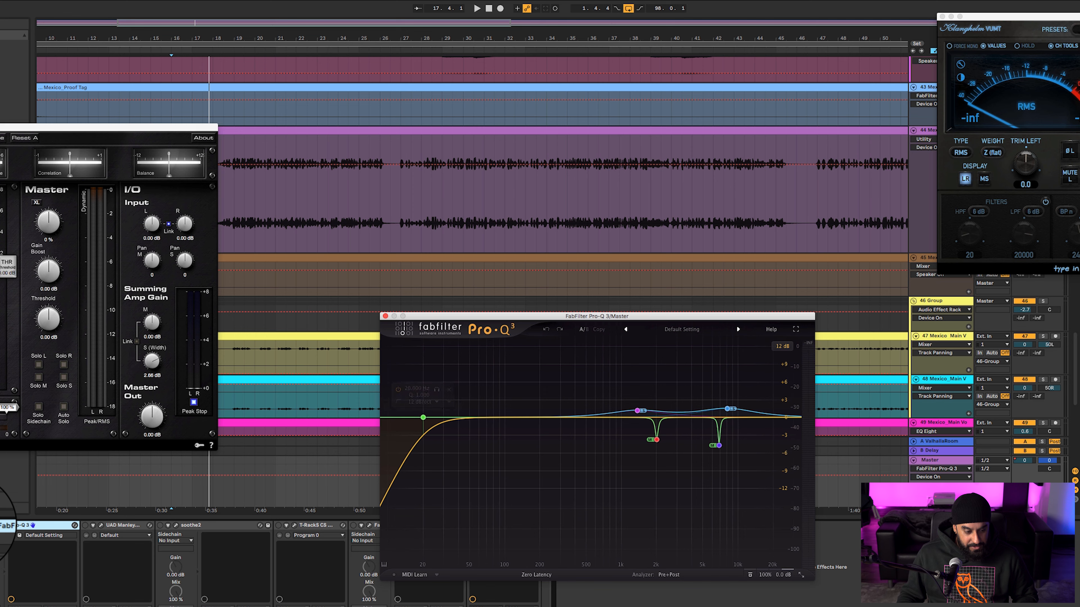
Close the master Pro-Q 3 window, leaving the Manley Massive Passive next
click(476, 8)
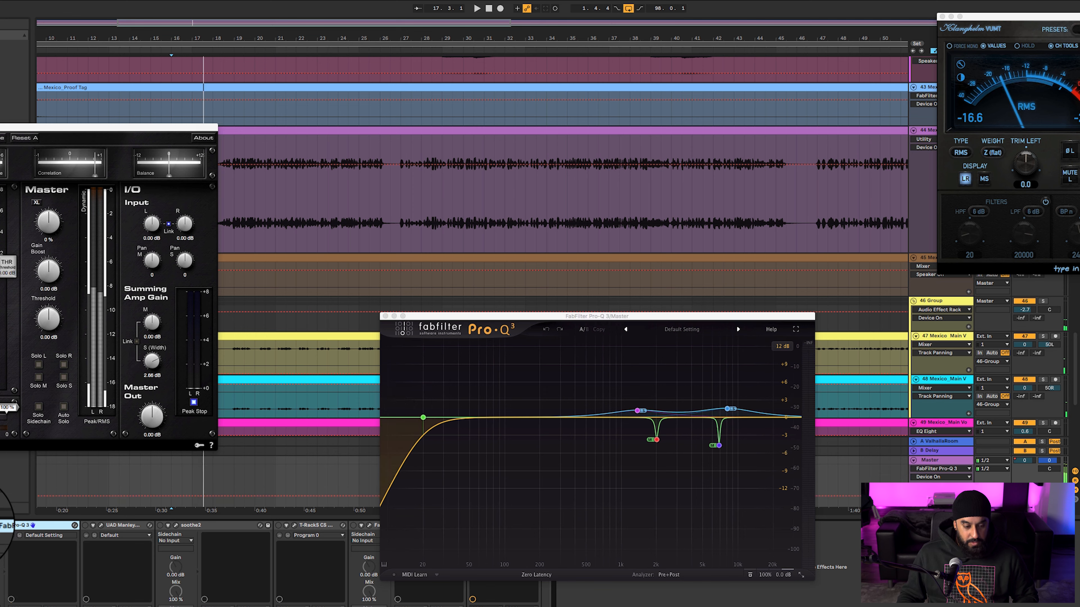
click(477, 9)
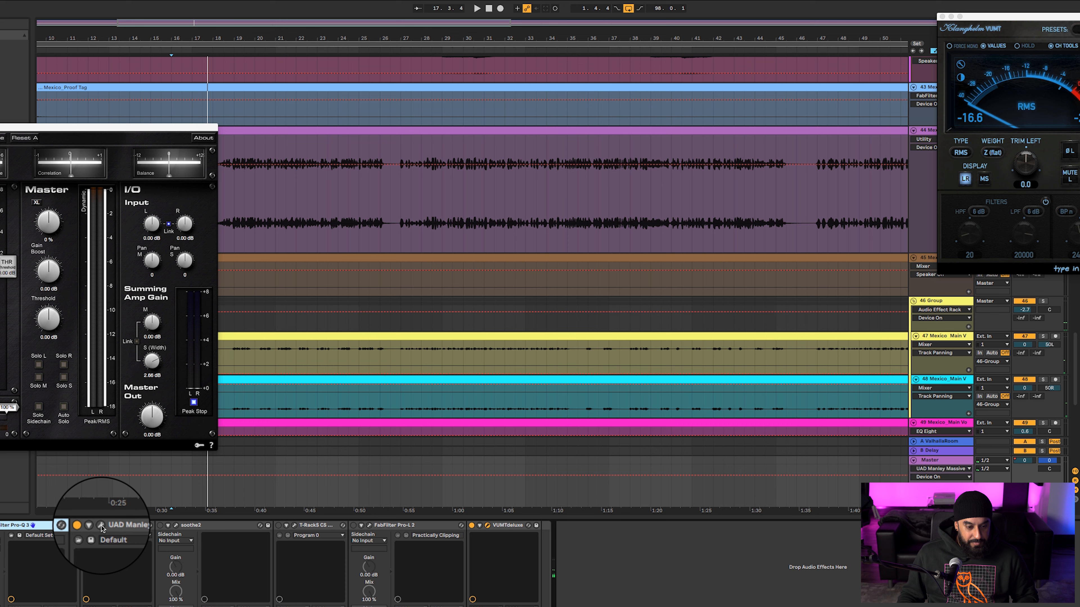
Show the UAD Manley Massive Passive stereo EQ window on the master bus
click(128, 525)
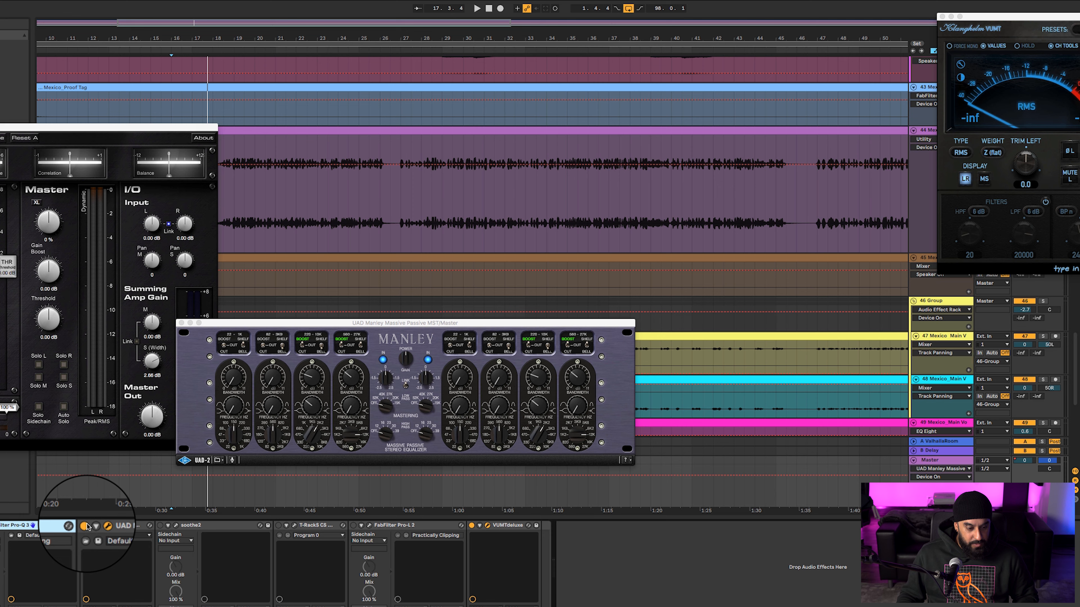
click(476, 7)
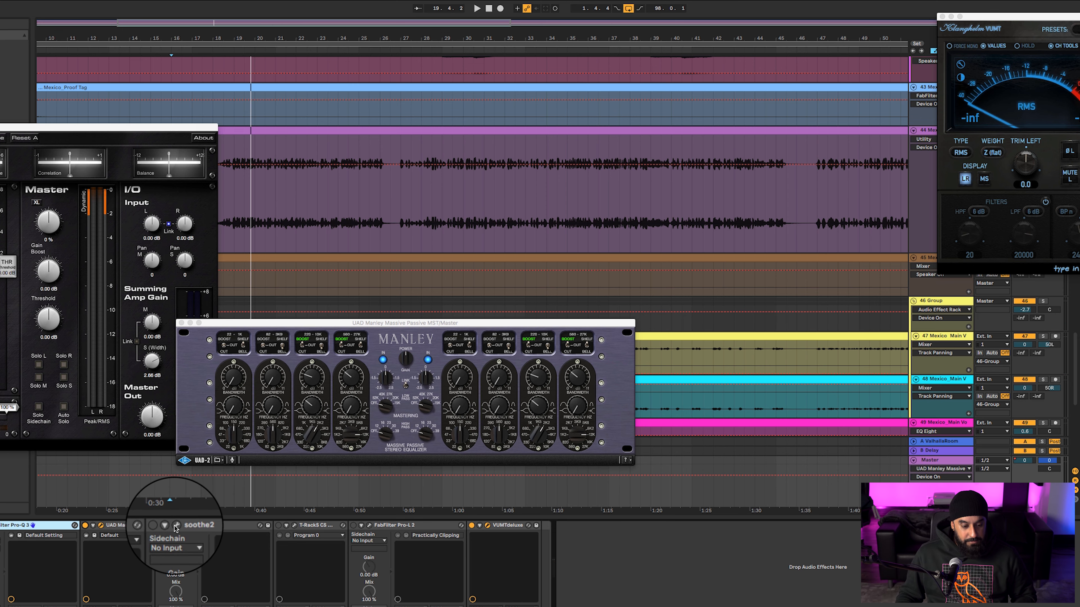
Show soothe2's mid/side resonance curve with depth around -7.3 on the master
click(200, 525)
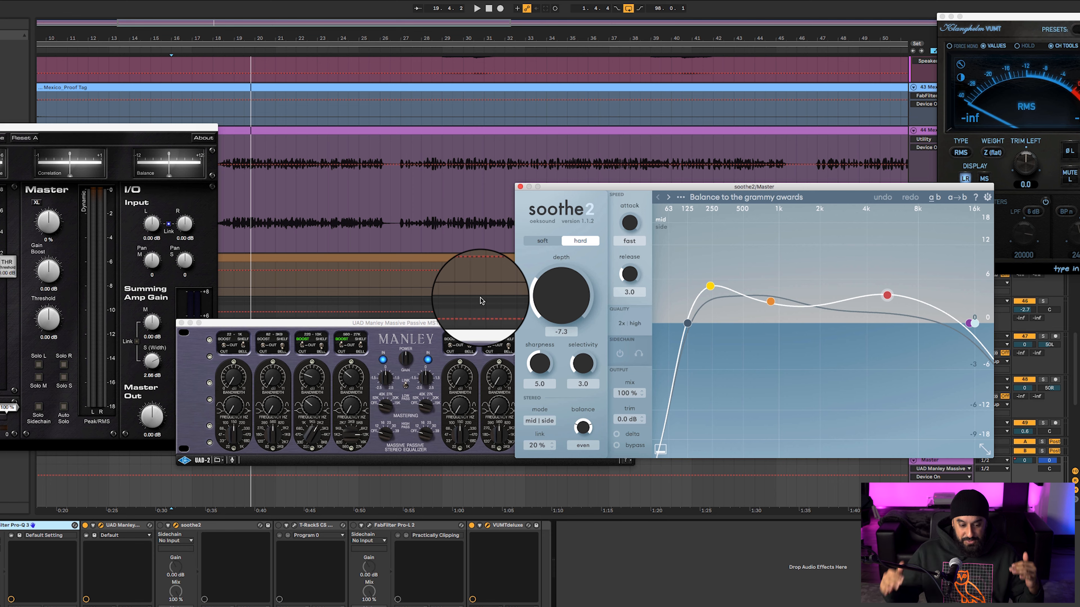
mouse_move(136, 482)
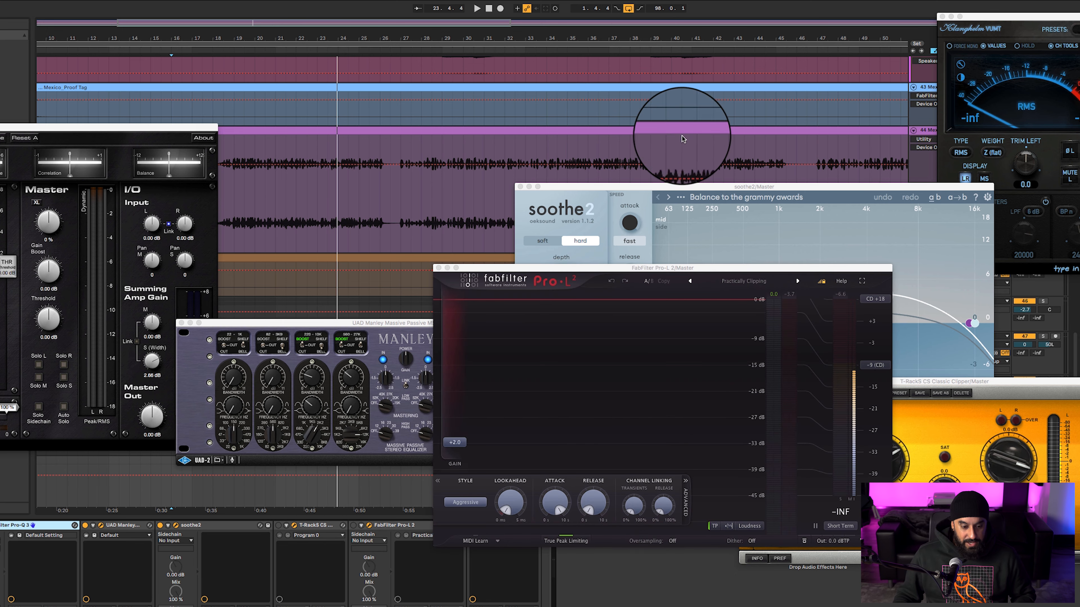
Bring the T-RackS Classic Clipper forward and nudge its Slope knob
click(477, 8)
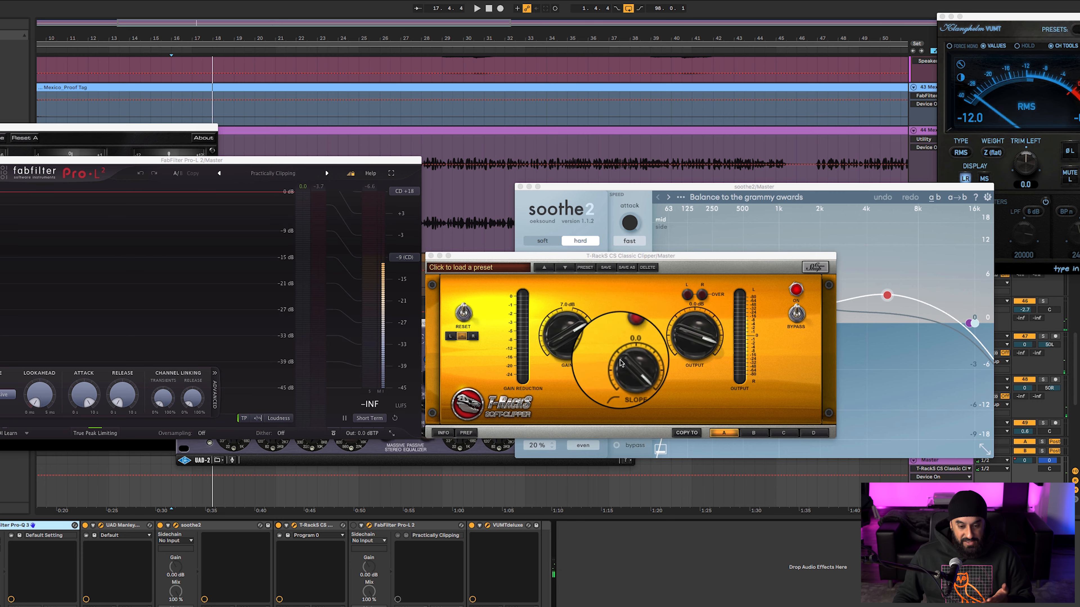
drag(623, 372, 623, 351)
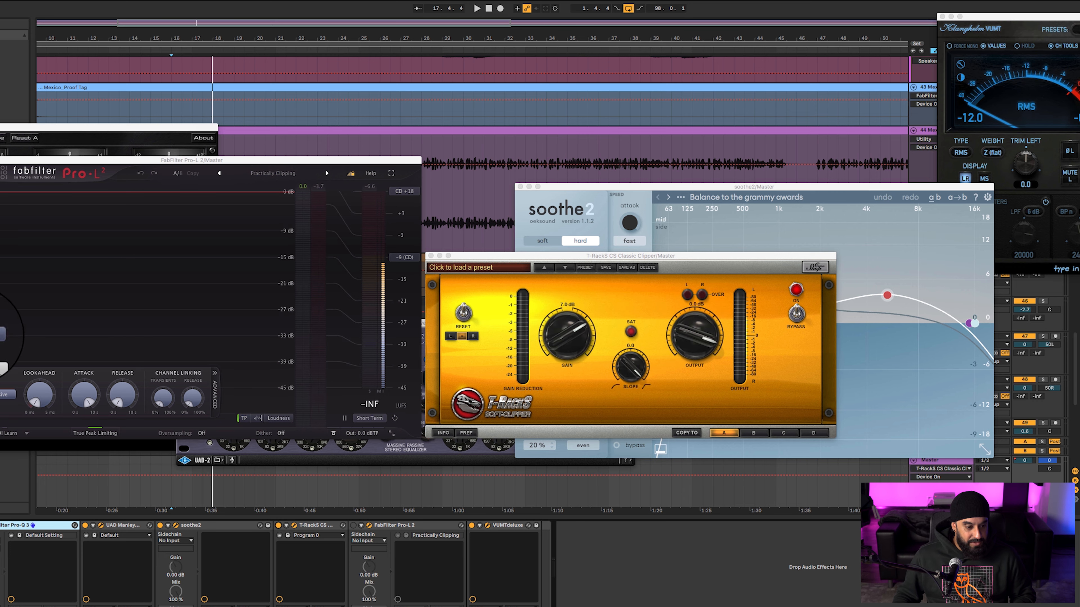